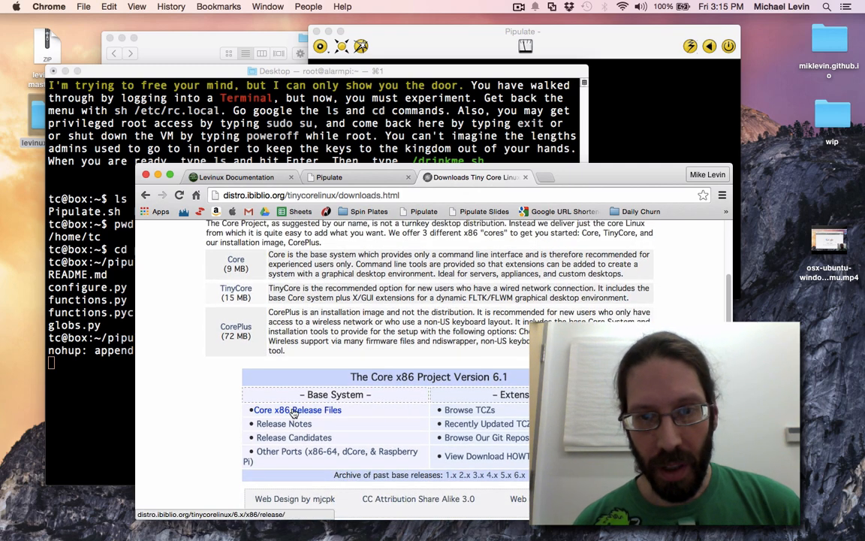
Scroll the Tiny Core downloads page toward the Core x86 Version 6.1 release files
{"action": "scroll", "scroll_direction": "up", "scroll_amount": 3}
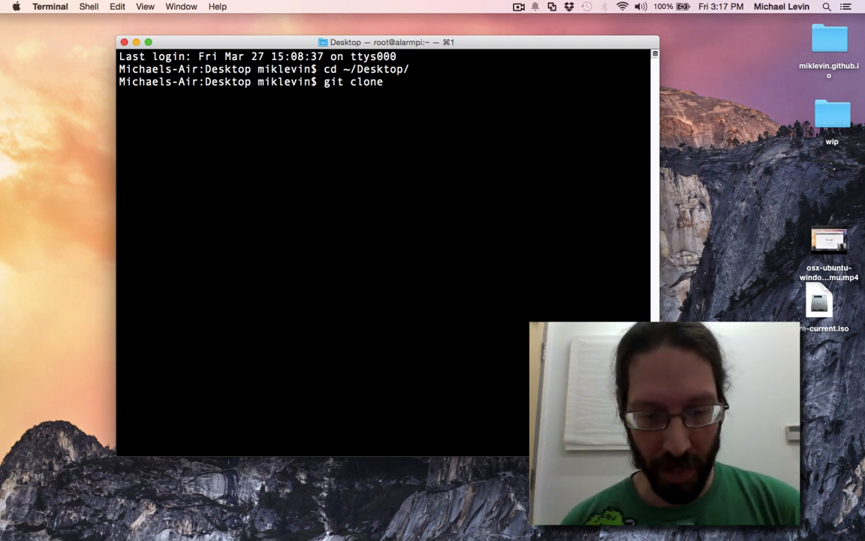
{"action": "type", "text": "git@github.com:miklevin/pipu"}
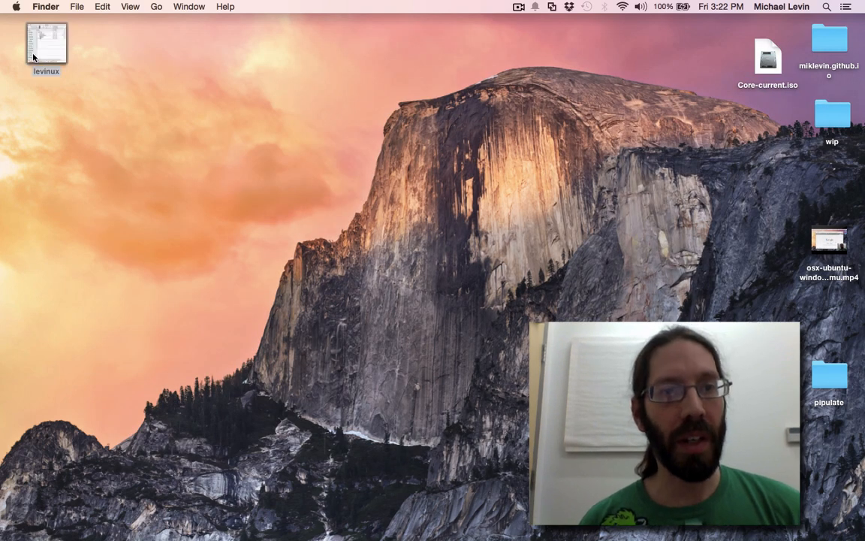
Launch the levinux icon on the desktop to boot the VM
{"action": "double_click", "coordinate": [46, 42]}
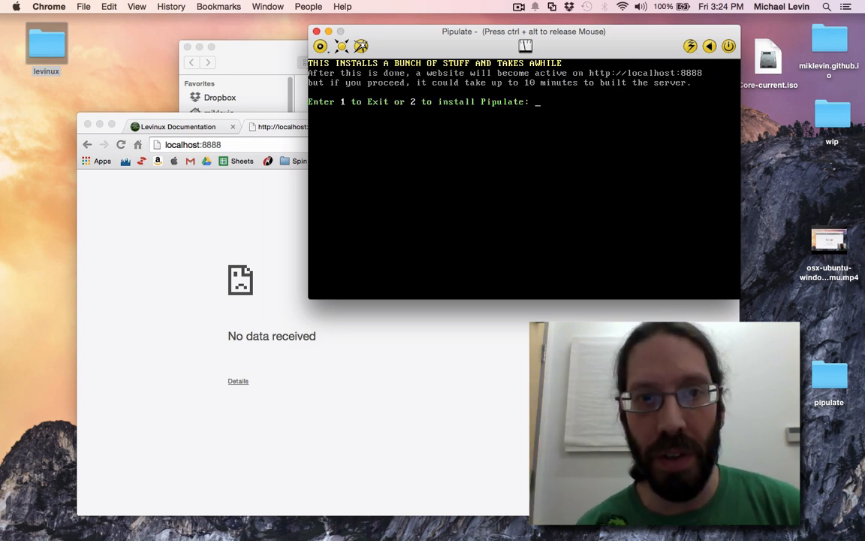
Choose option 2 at the QEMU prompt to install Pipulate
{"action": "type", "text": "2"}
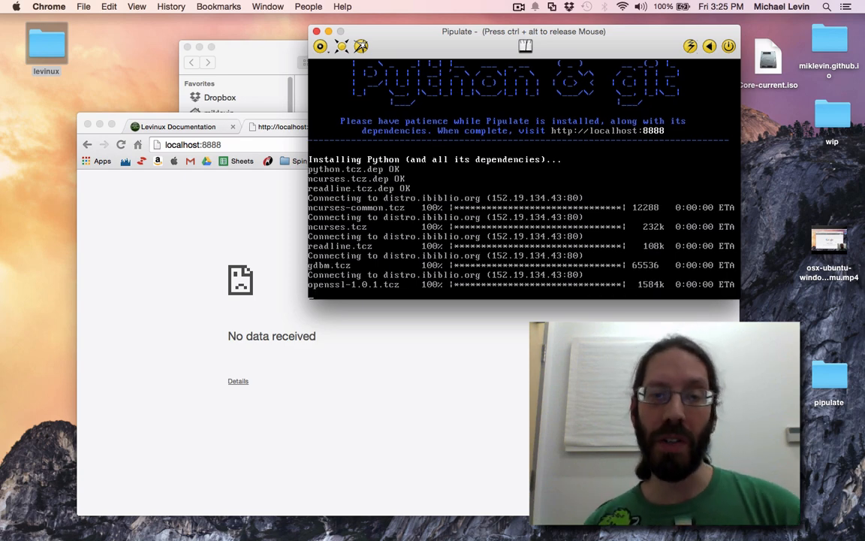